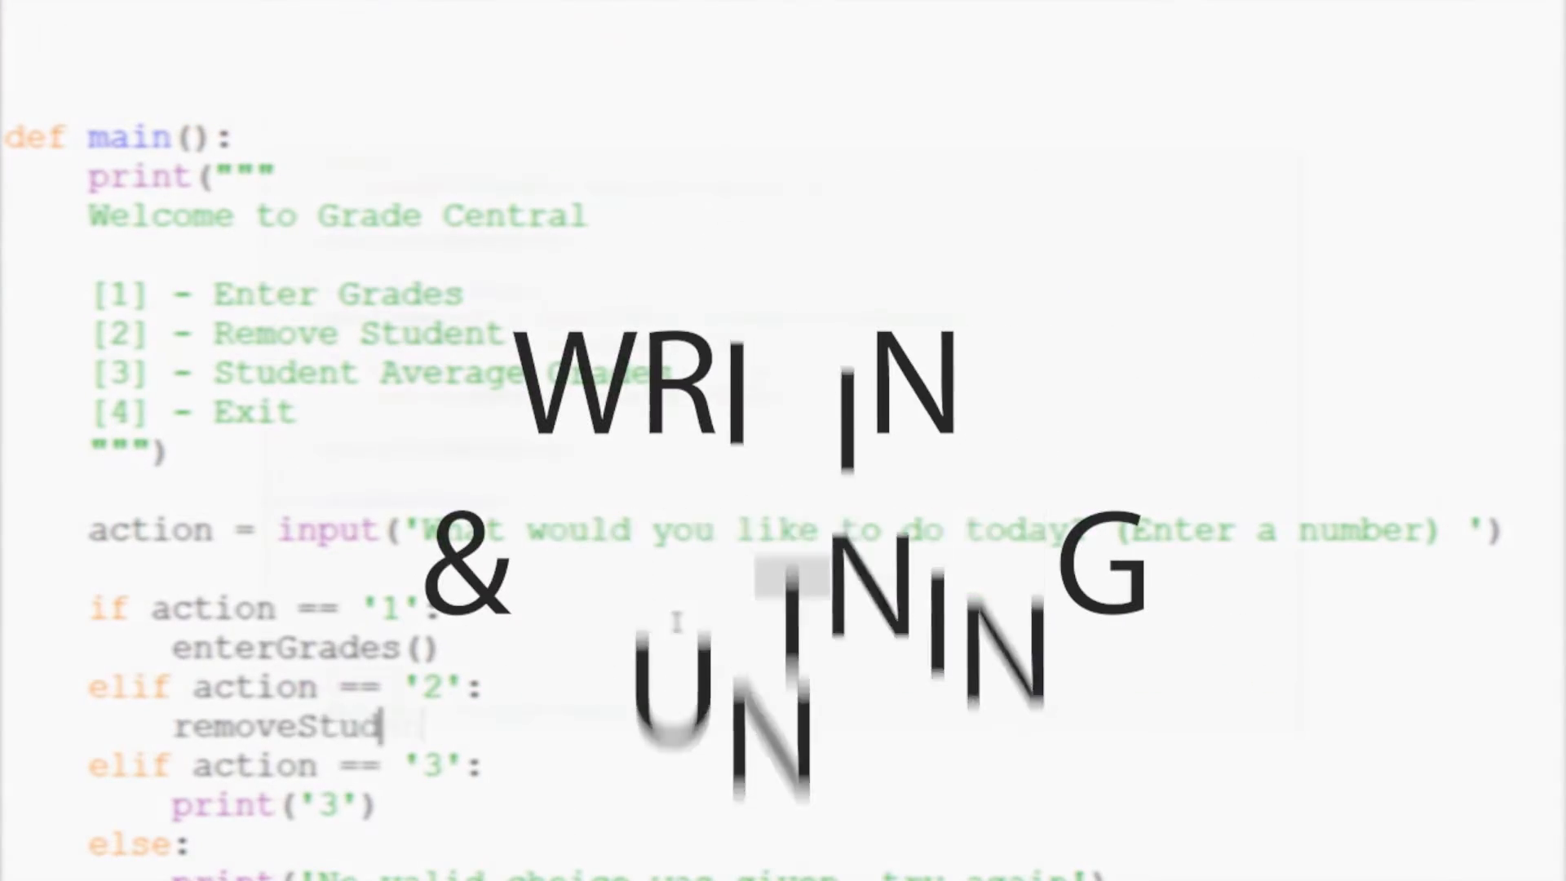
pyautogui.write('ent()')
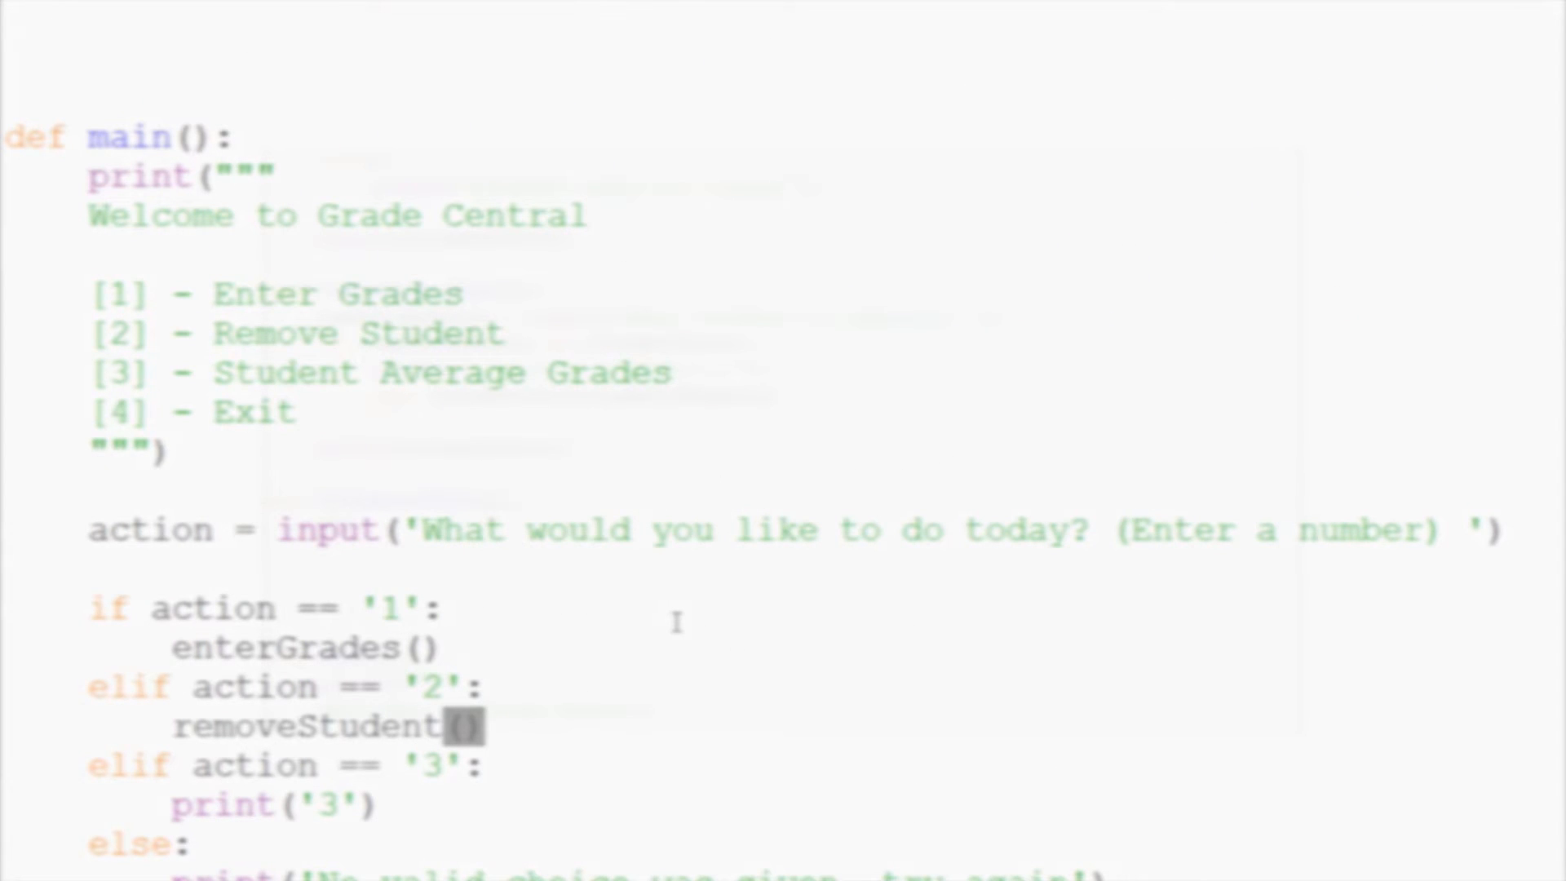